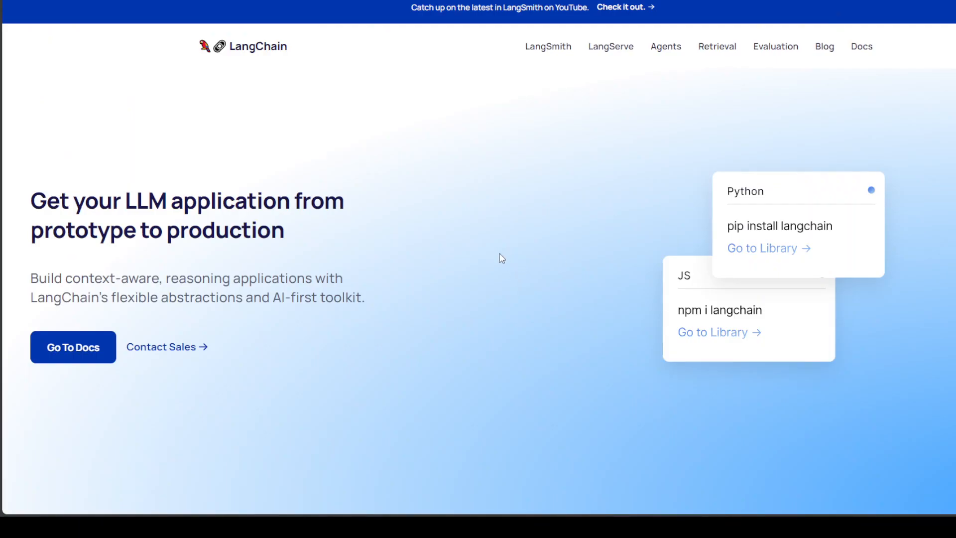
{"action": "mouse_move", "coordinate": [491, 250]}
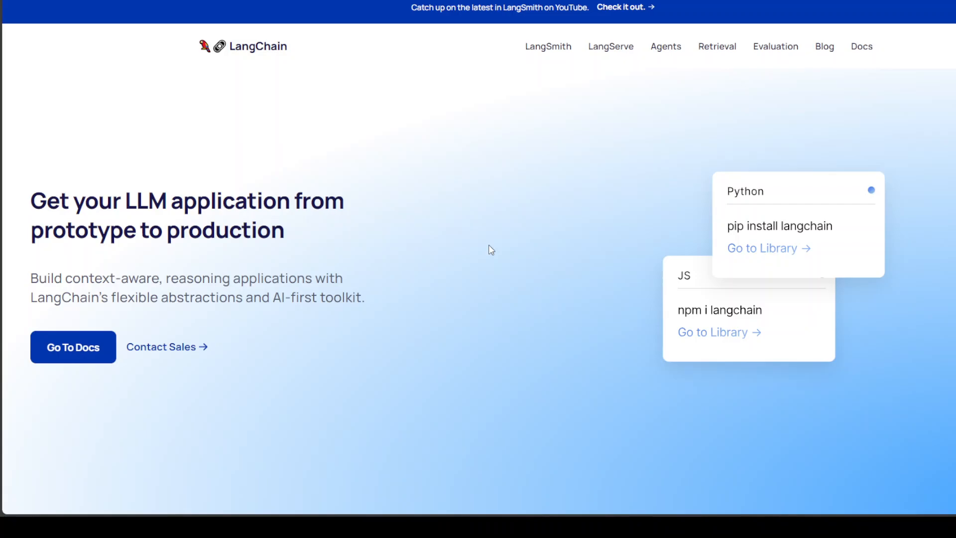
{"action": "mouse_move", "coordinate": [455, 265]}
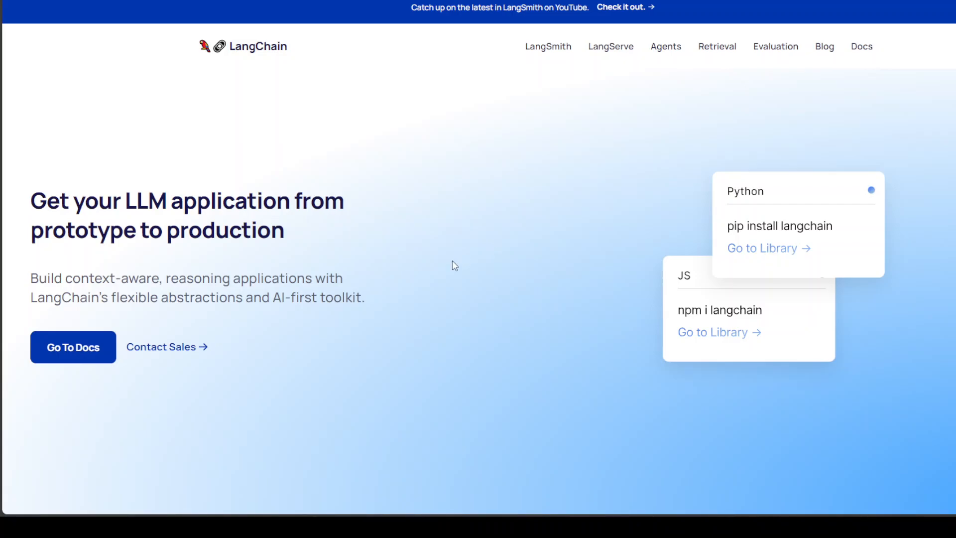
{"action": "mouse_move", "coordinate": [454, 265]}
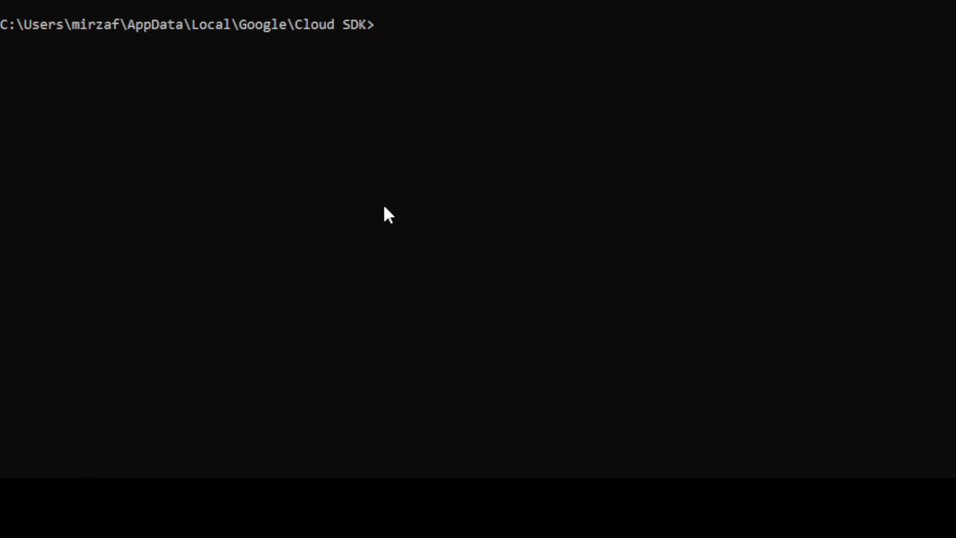
Check the installed langchain-cli package details with pip show
{"action": "type", "text": "pip"}
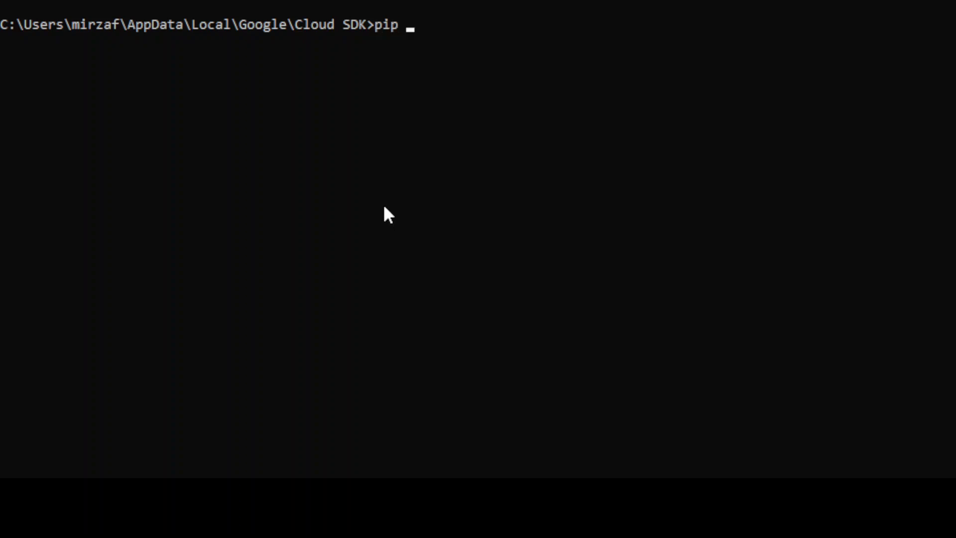
{"action": "type", "text": "install"}
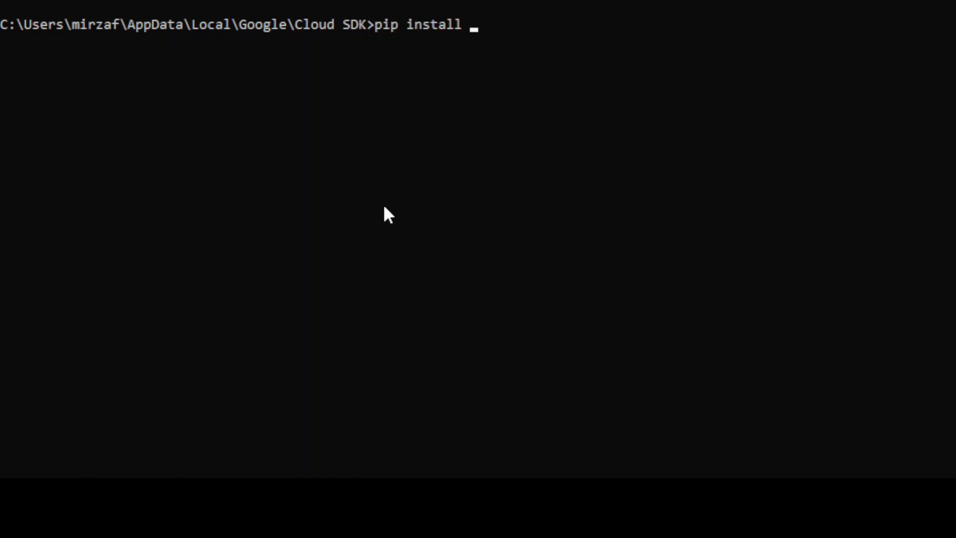
{"action": "type", "text": "langchain-cli"}
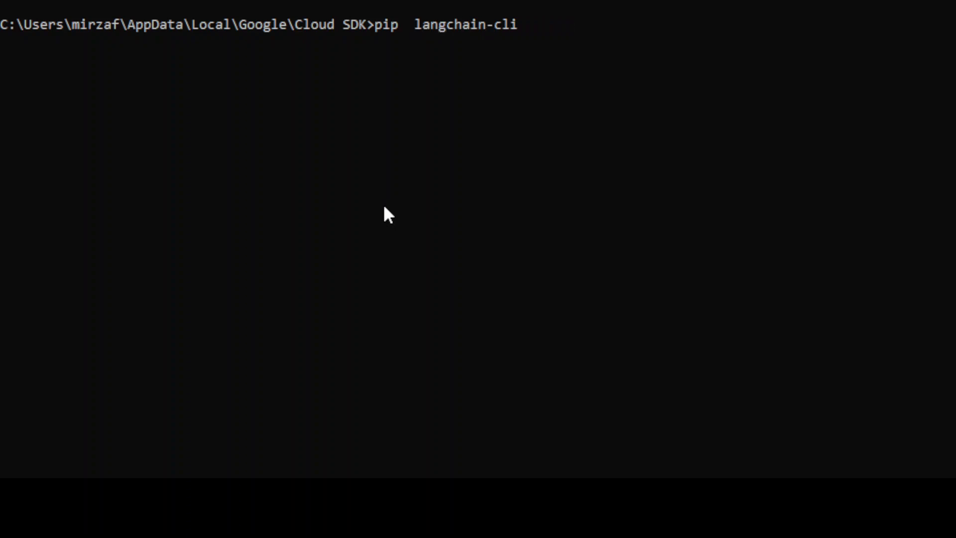
{"action": "type", "text": "show"}
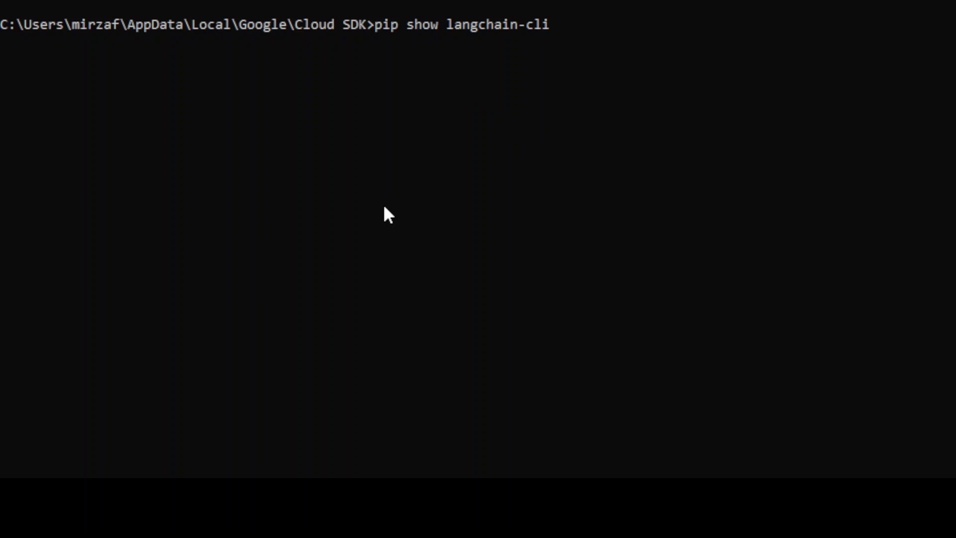
{"action": "key", "text": "Return"}
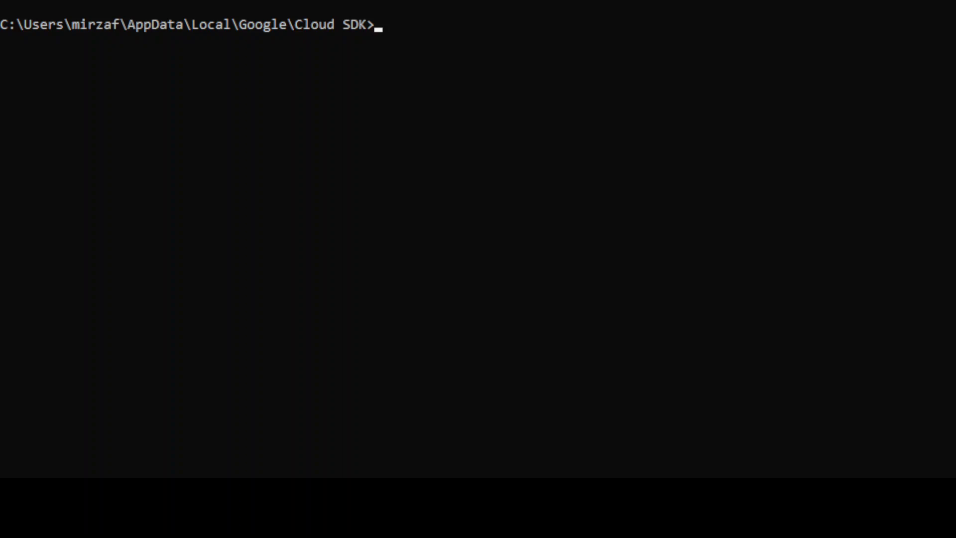
Create the my-demo app with the vertexai-chuck-norris package, answering y to install with pip
{"action": "type", "text": "langchain app new my-demo --package vertexai-chuck-norris"}
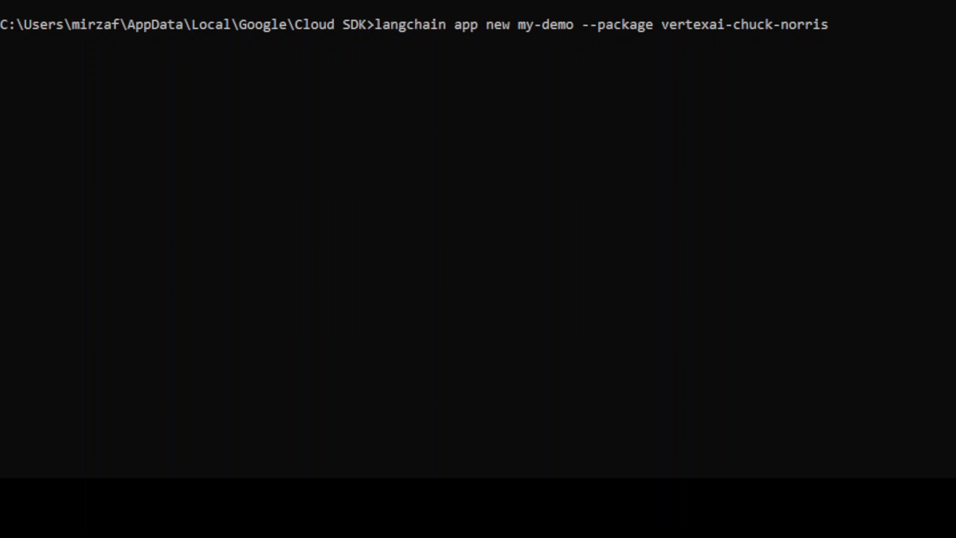
{"action": "key", "text": "Return"}
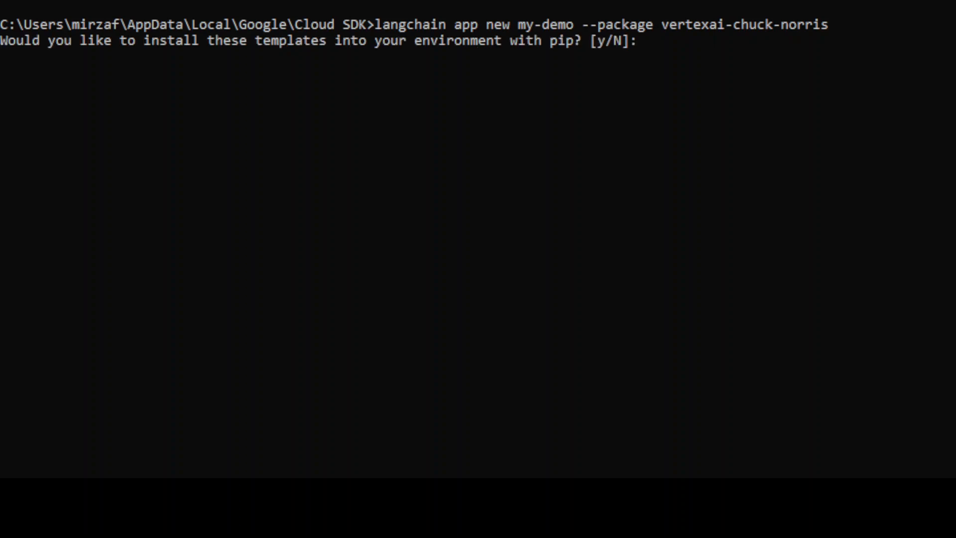
{"action": "type", "text": "y"}
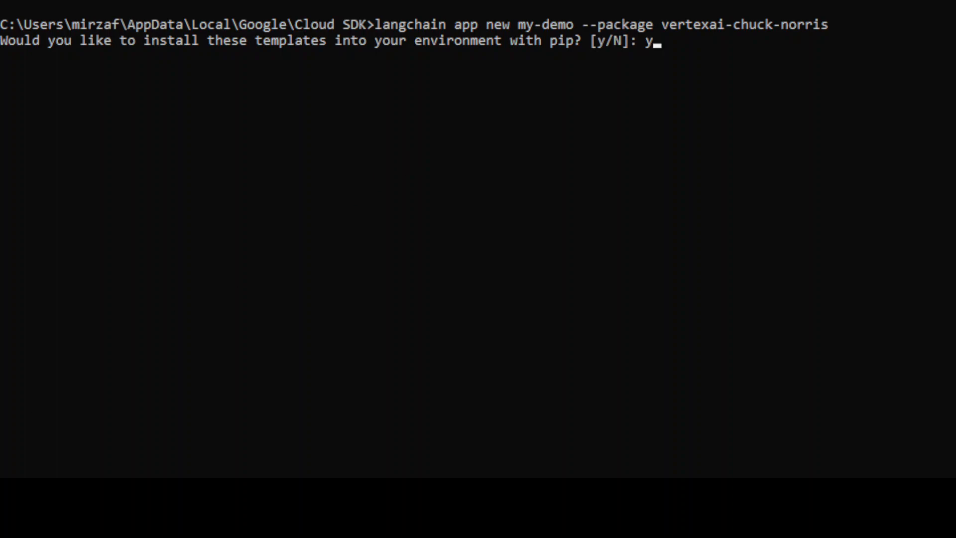
{"action": "key", "text": "Return"}
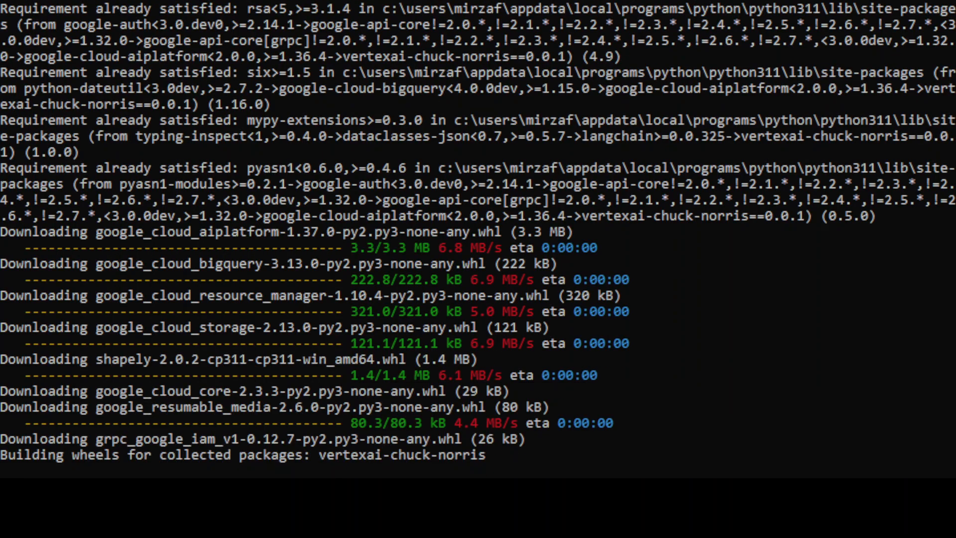
{"action": "scroll", "scroll_direction": "down", "scroll_amount": 3}
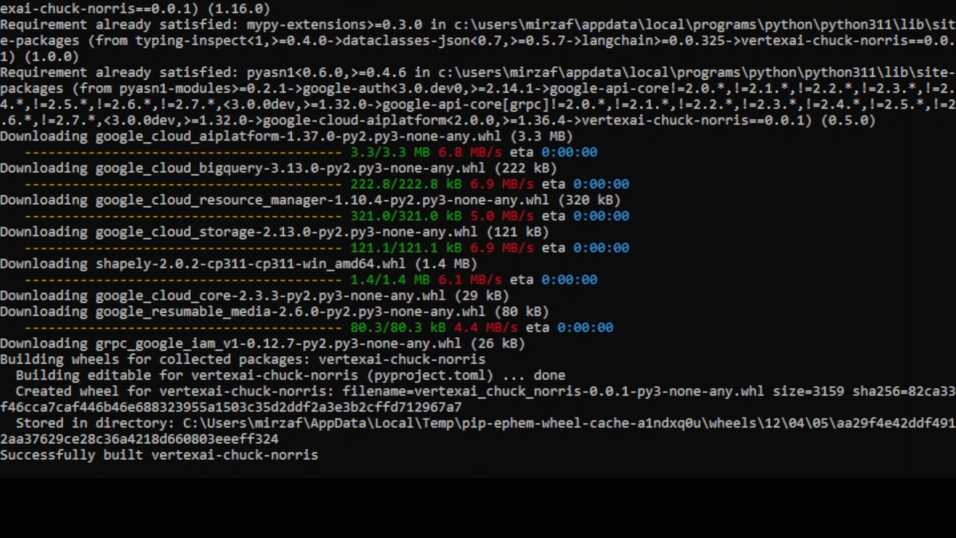
{"action": "scroll", "scroll_direction": "down", "scroll_amount": 3}
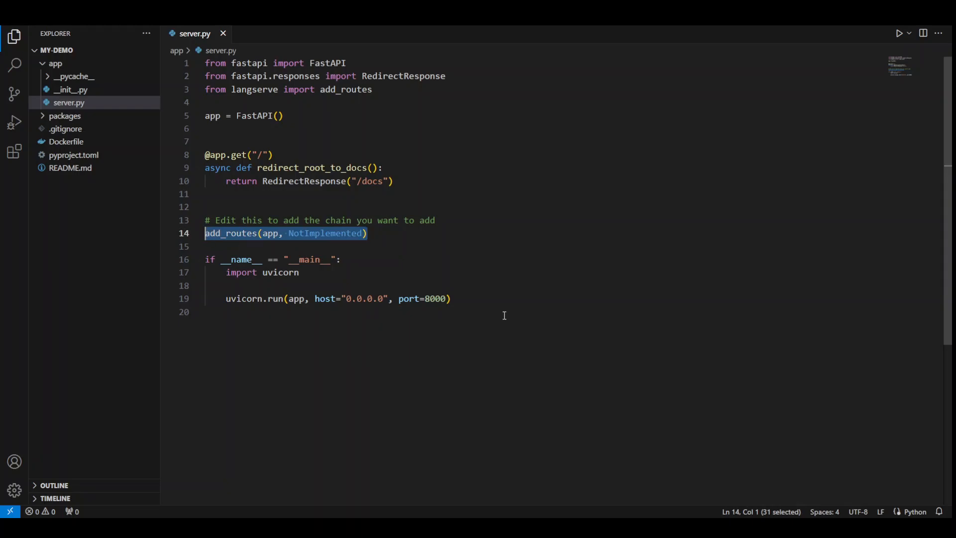
Import chain as vertexai_chuck_norris_chain from vertexai_chuck_norris.chain in server.py
{"action": "type", "text": "from vertexai_chuck_norris.chain import chain as vertexai_chuck_norris_chain"}
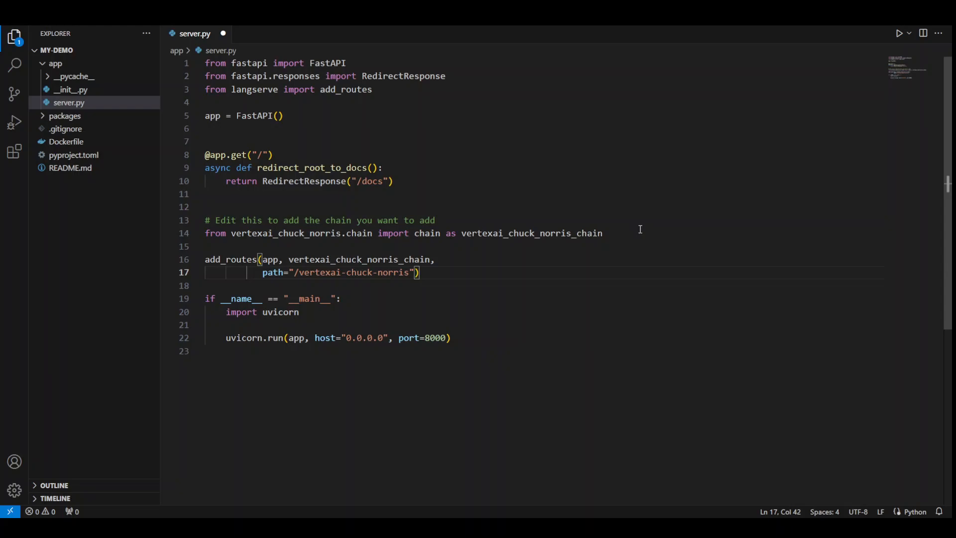
{"action": "mouse_move", "coordinate": [465, 281]}
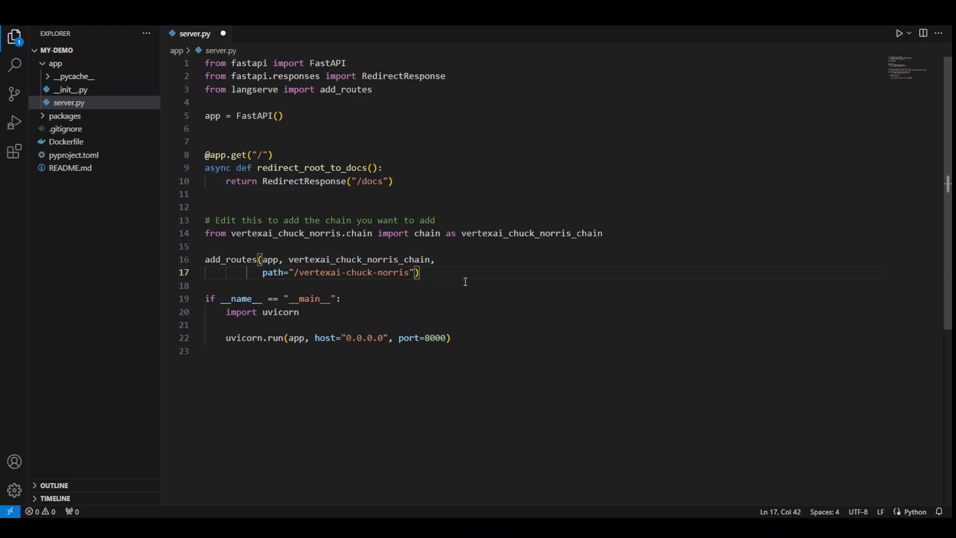
{"action": "mouse_move", "coordinate": [512, 276]}
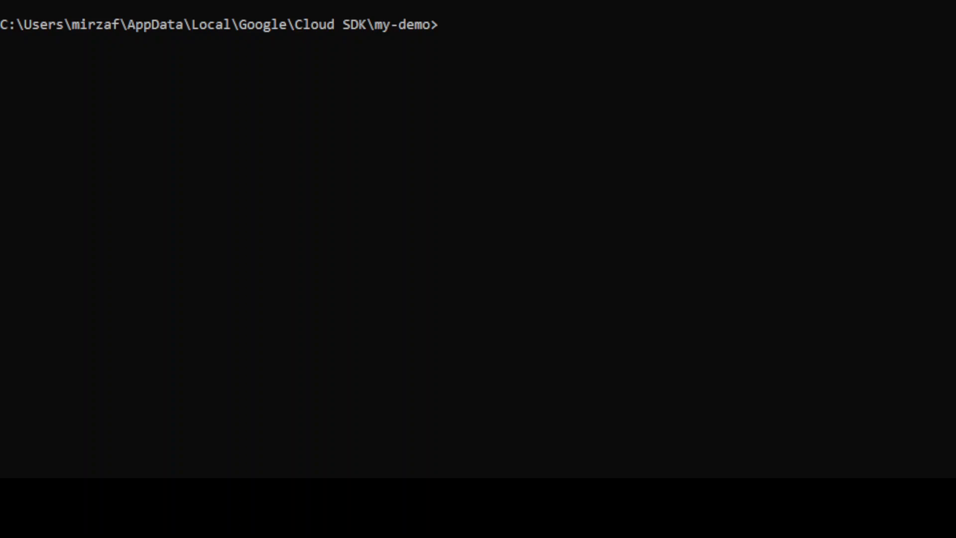
Run langchain serve from the my-demo folder to start the local server
{"action": "type", "text": "langchain"}
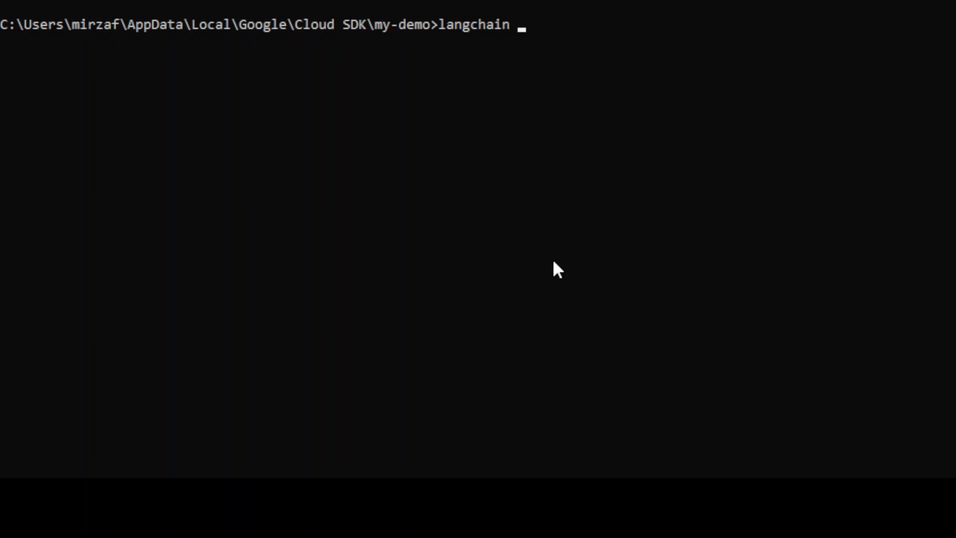
{"action": "type", "text": "serve"}
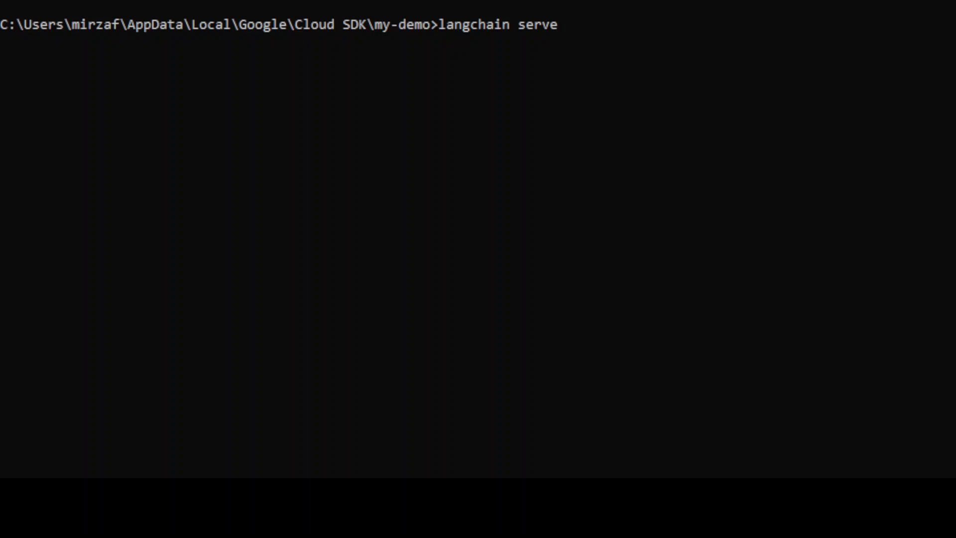
{"action": "key", "text": "Return"}
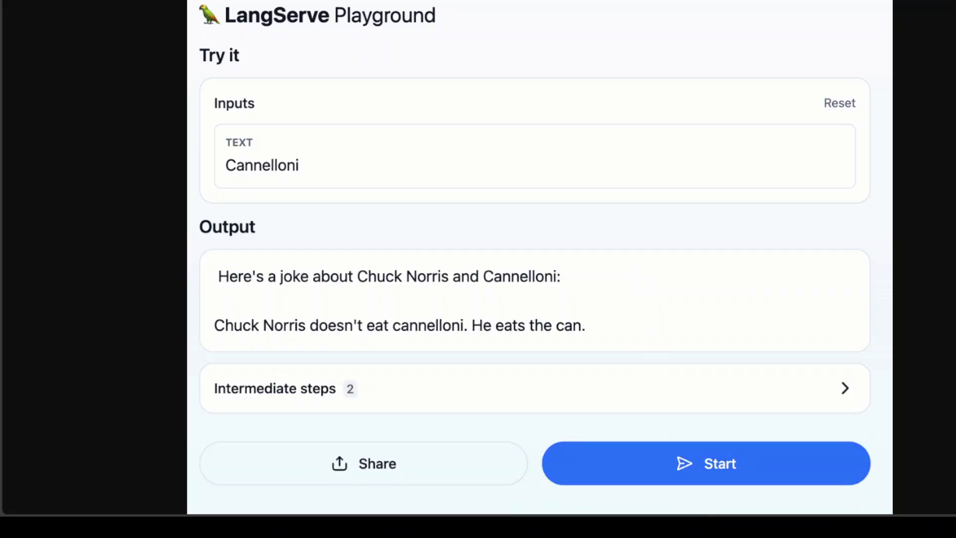
Enter Cannelloni as the topic and start the chain to get a Chuck Norris joke
{"action": "left_click", "coordinate": [839, 103]}
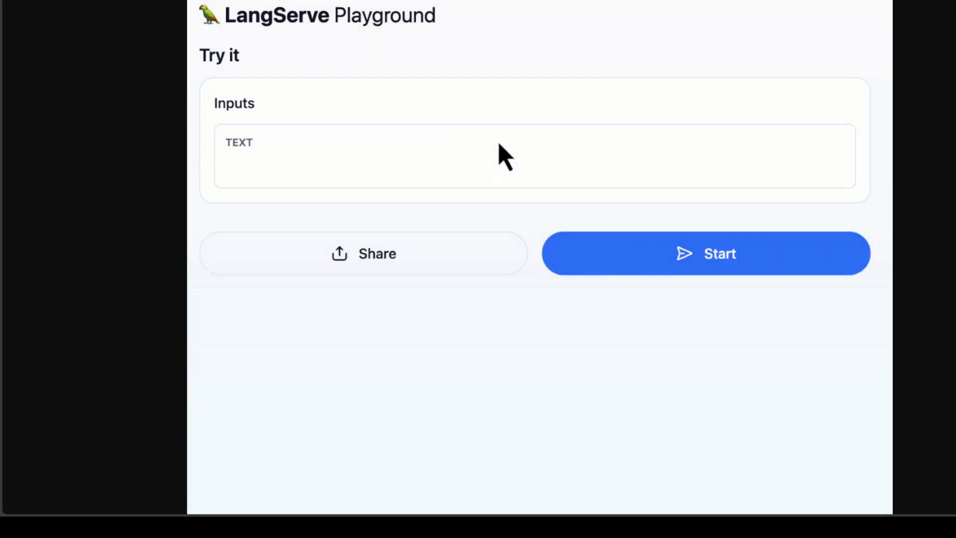
{"action": "type", "text": "Cannelloni"}
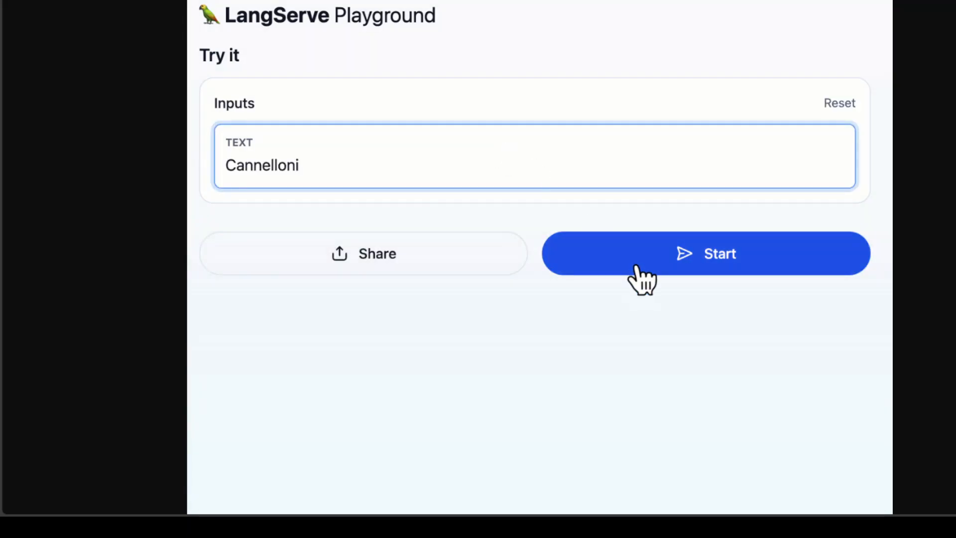
{"action": "left_click", "coordinate": [706, 253]}
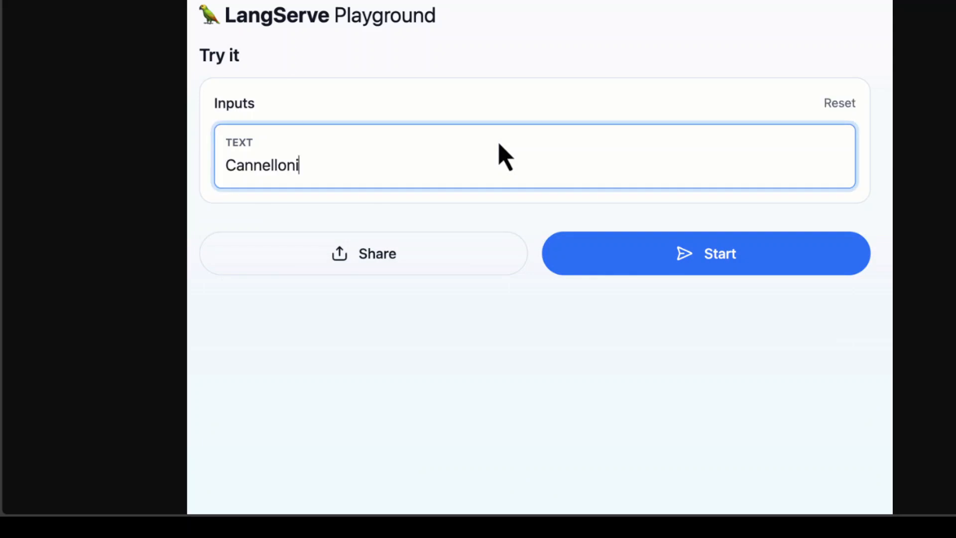
{"action": "left_click", "coordinate": [706, 253]}
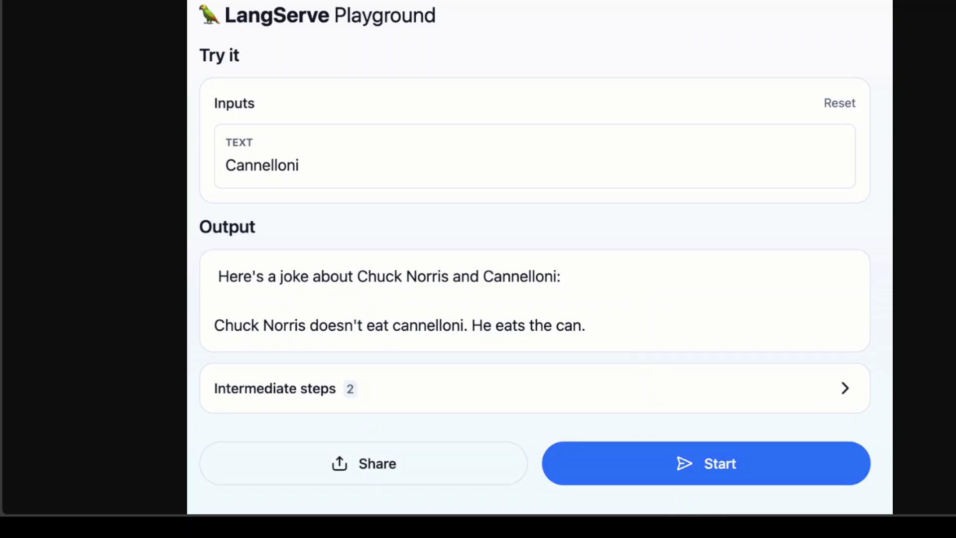
Clear the input and rerun the chain with Cannelloni to regenerate the joke
{"action": "left_click", "coordinate": [840, 103]}
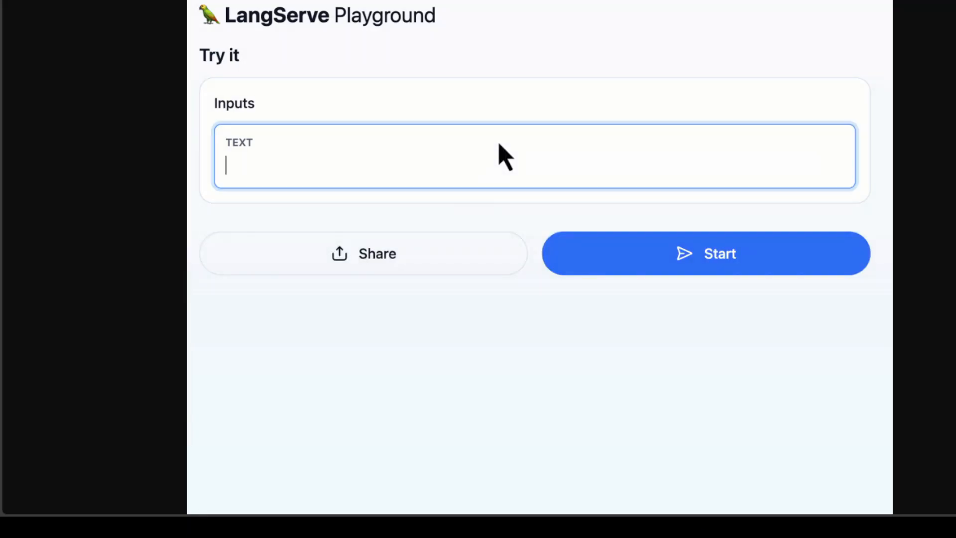
{"action": "left_click", "coordinate": [705, 253]}
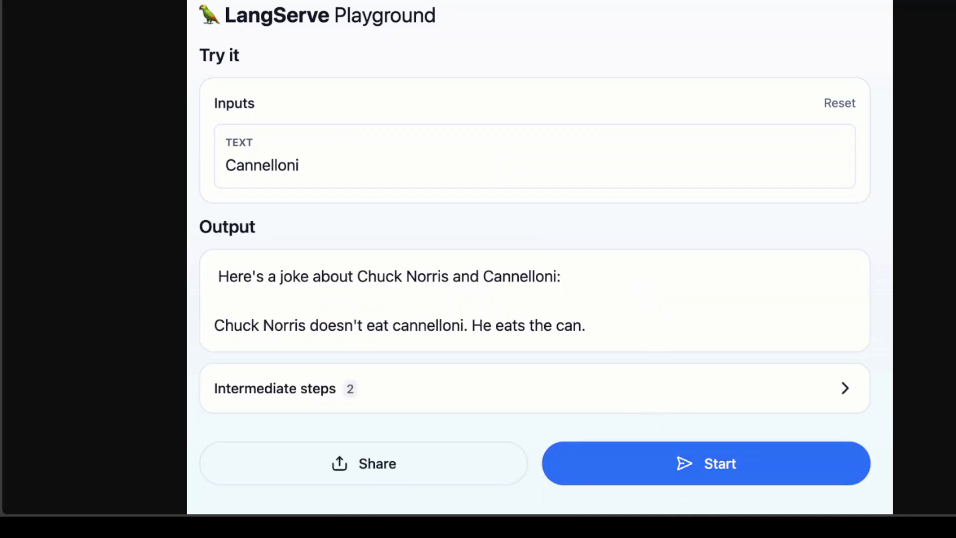
{"action": "left_click", "coordinate": [840, 103]}
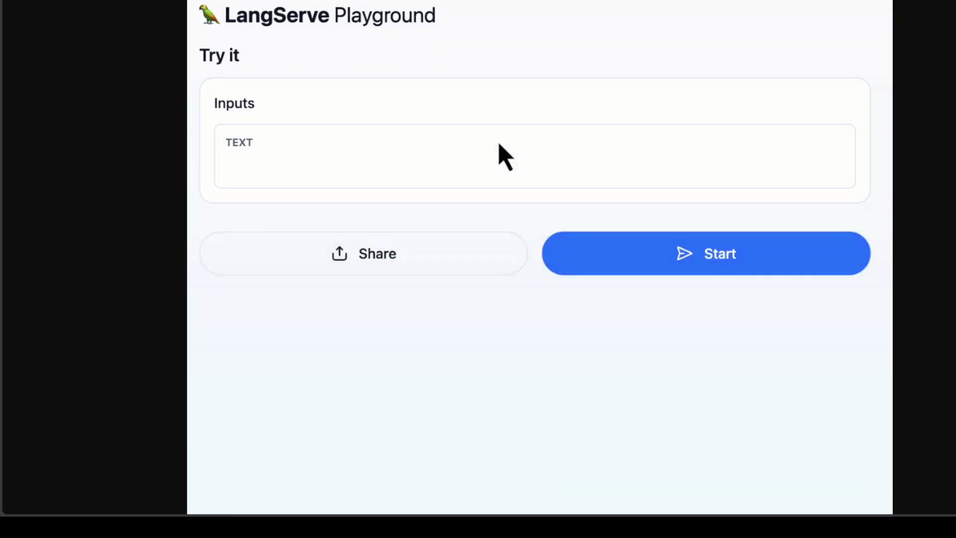
{"action": "type", "text": "Cannelloni"}
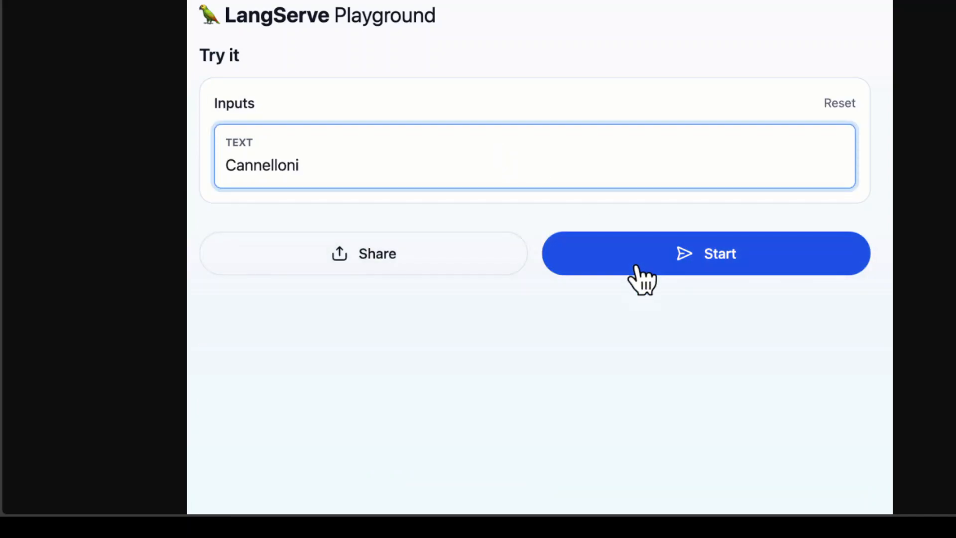
{"action": "left_click", "coordinate": [705, 253]}
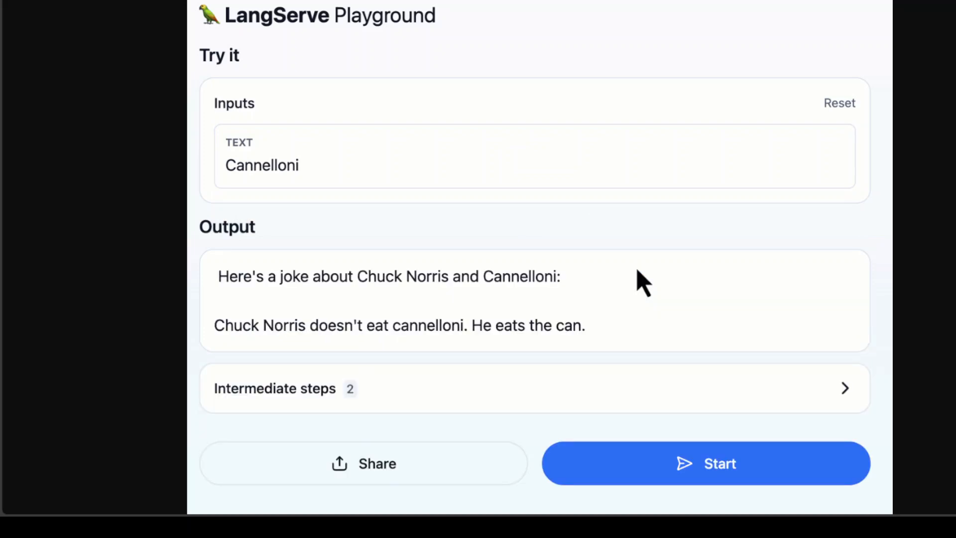